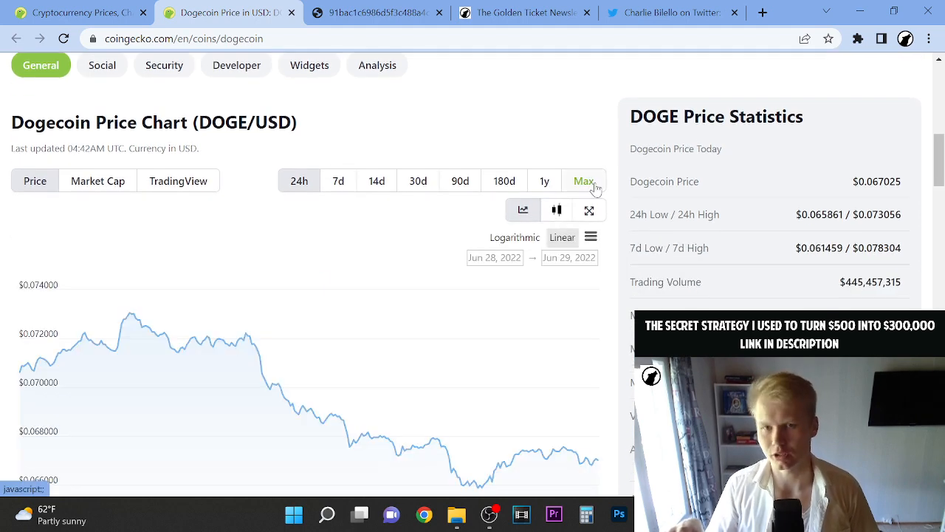
Switch Dogecoin's price chart to the Max range, covering December 2013 through June 2022.
left_click(584, 181)
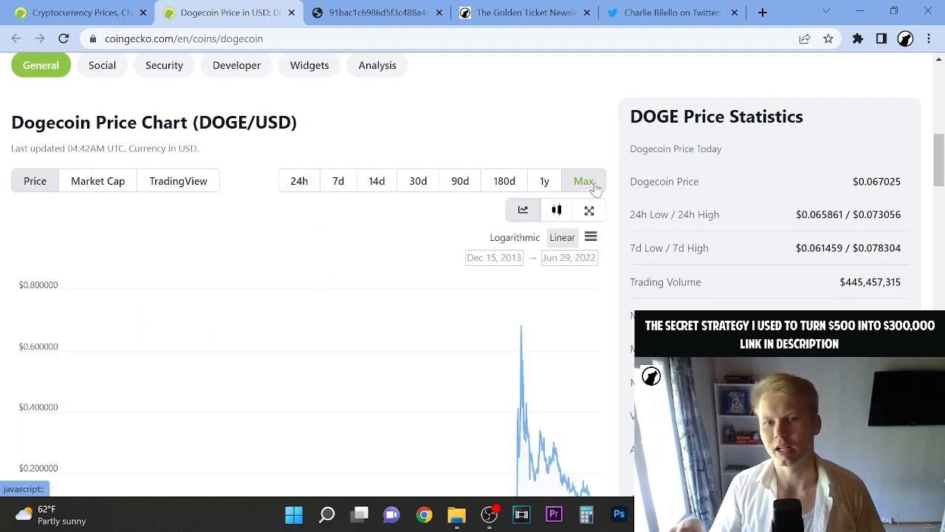
scroll("down", 3)
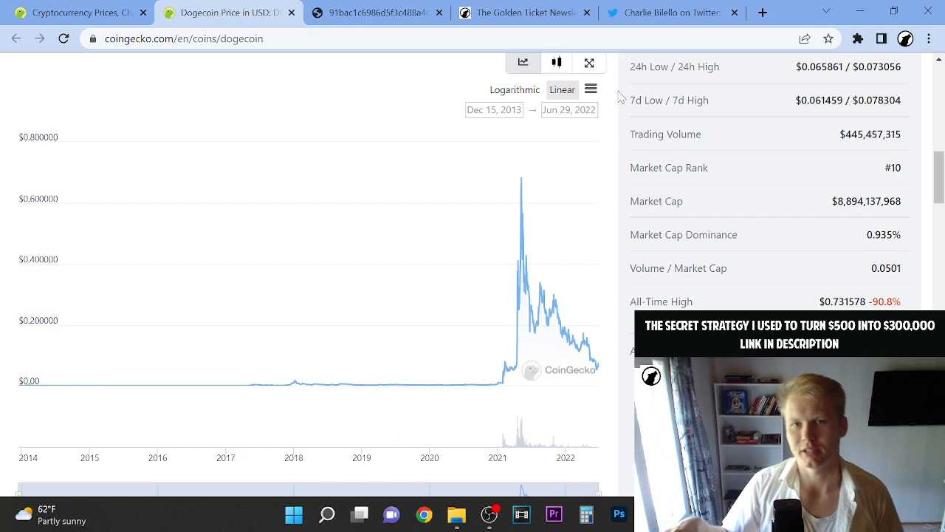
scroll("up", 3)
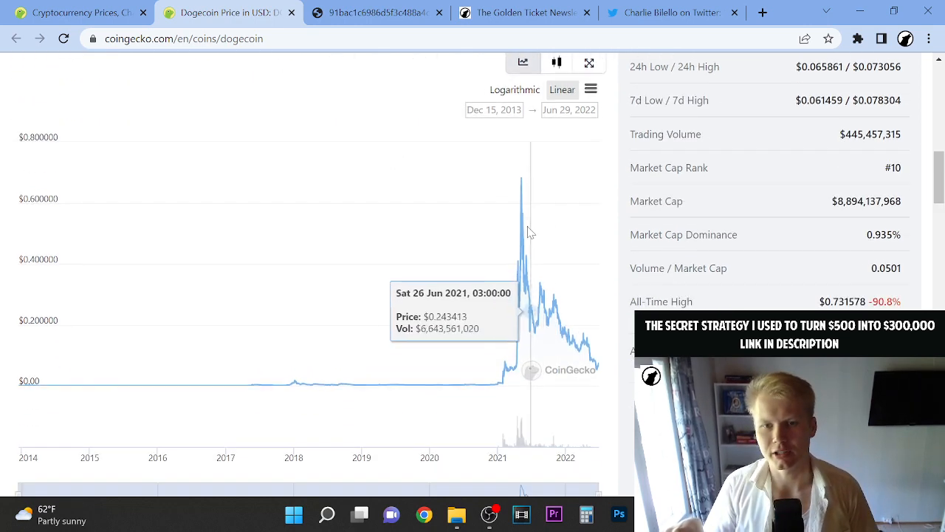
mouse_move(333, 356)
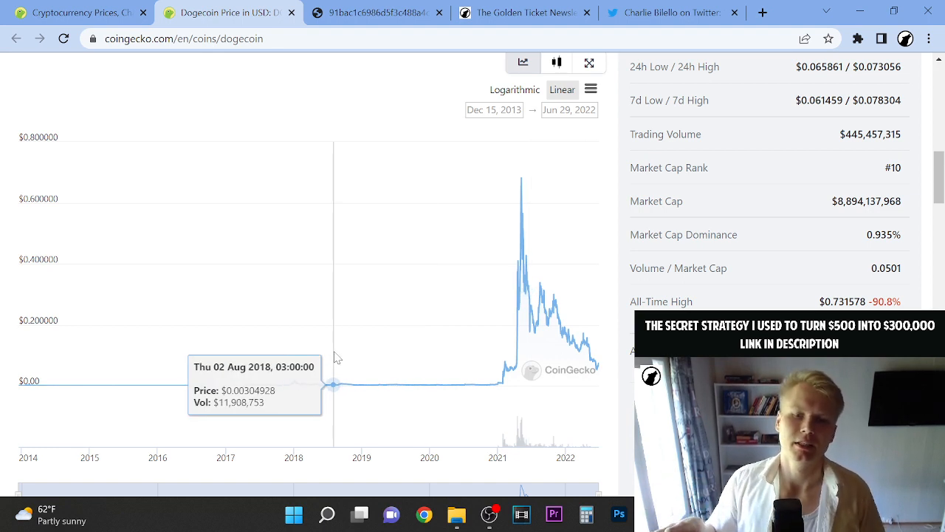
Toggle the full-history Dogecoin chart to a logarithmic price axis.
left_click(514, 90)
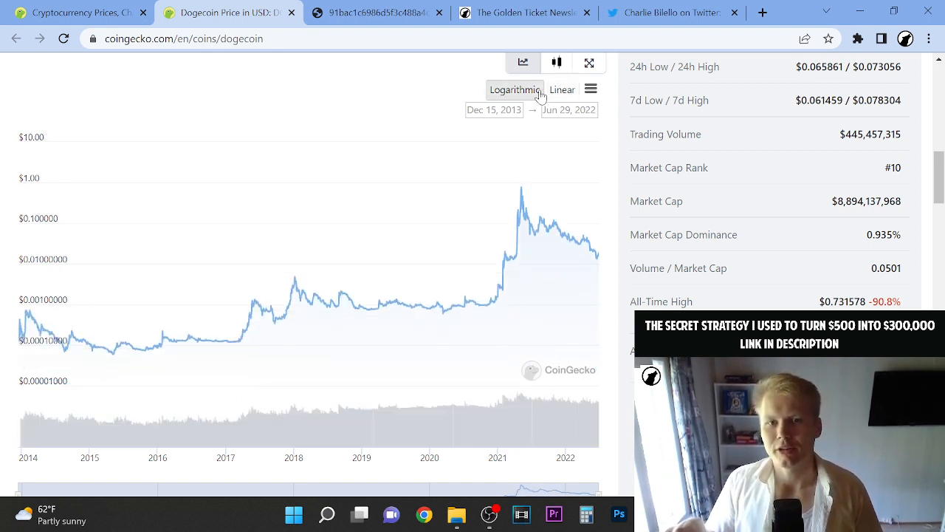
mouse_move(495, 263)
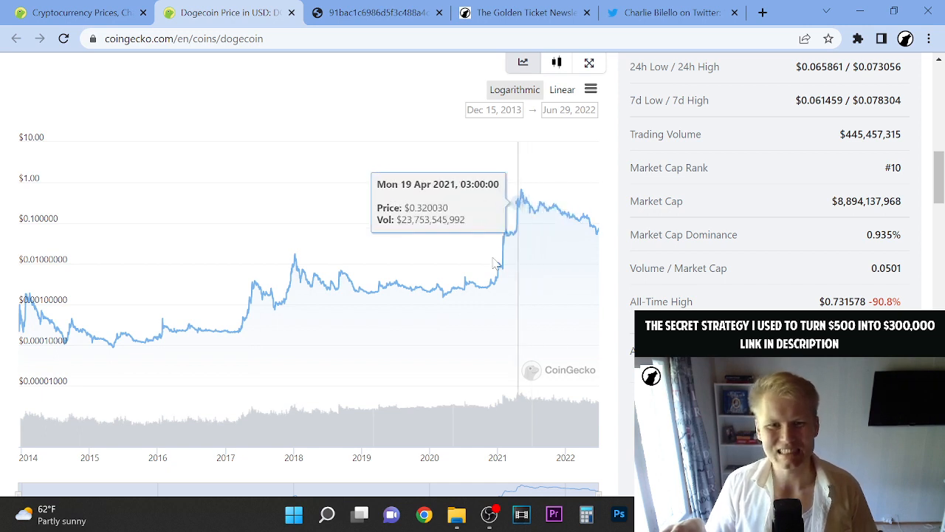
mouse_move(485, 287)
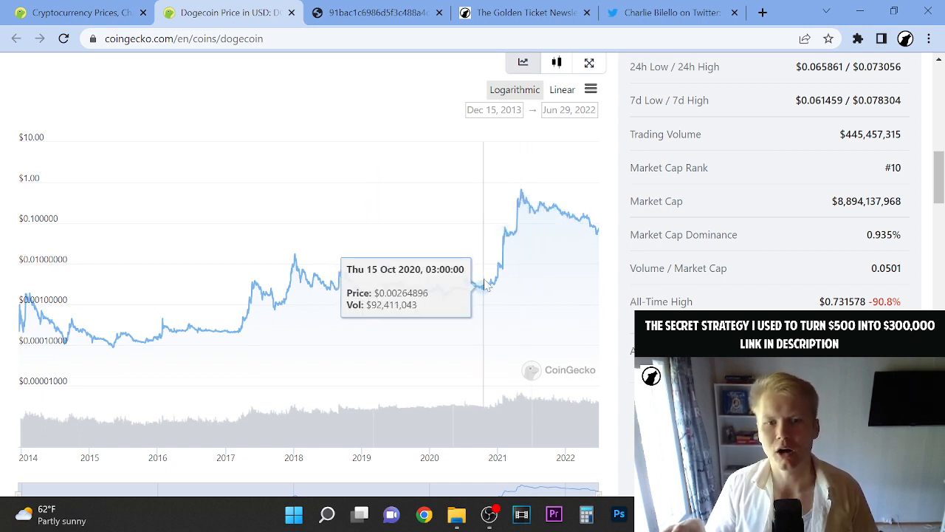
mouse_move(513, 277)
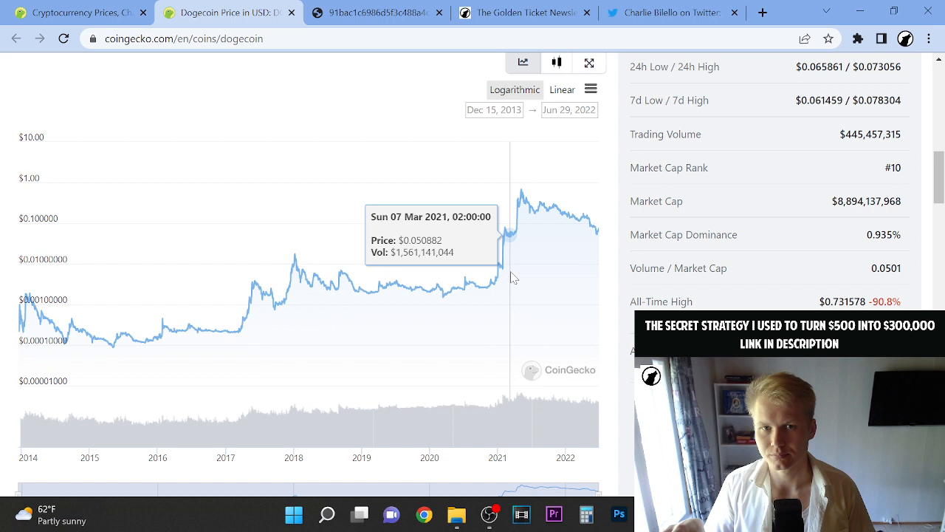
mouse_move(508, 255)
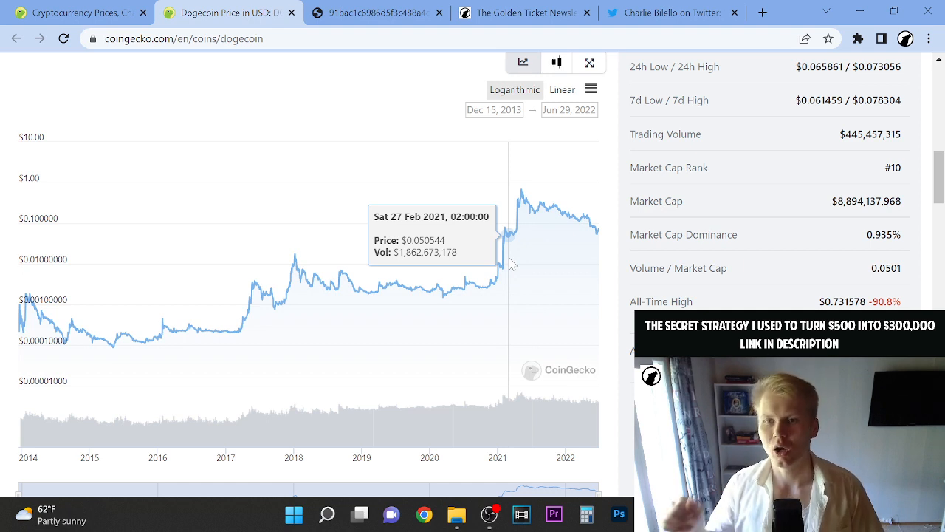
mouse_move(501, 281)
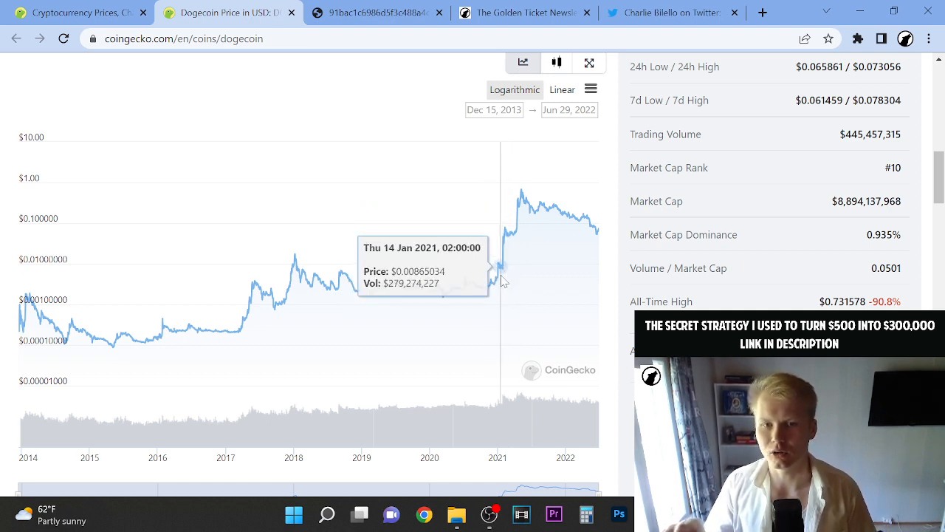
scroll("up", 3)
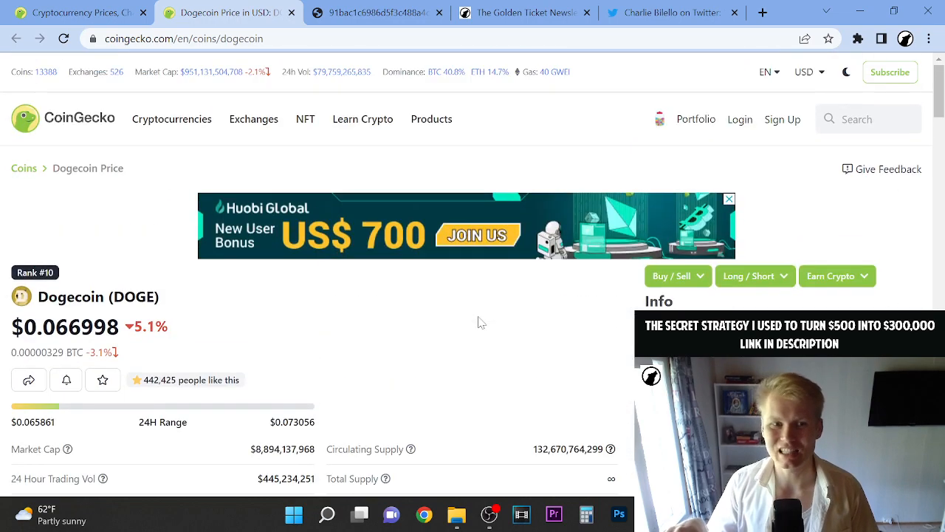
scroll("down", 3)
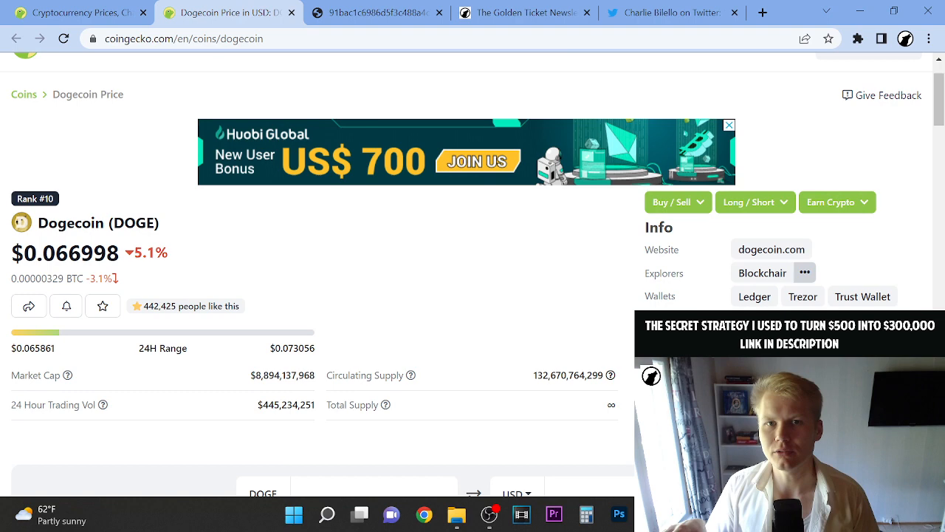
scroll("down", 3)
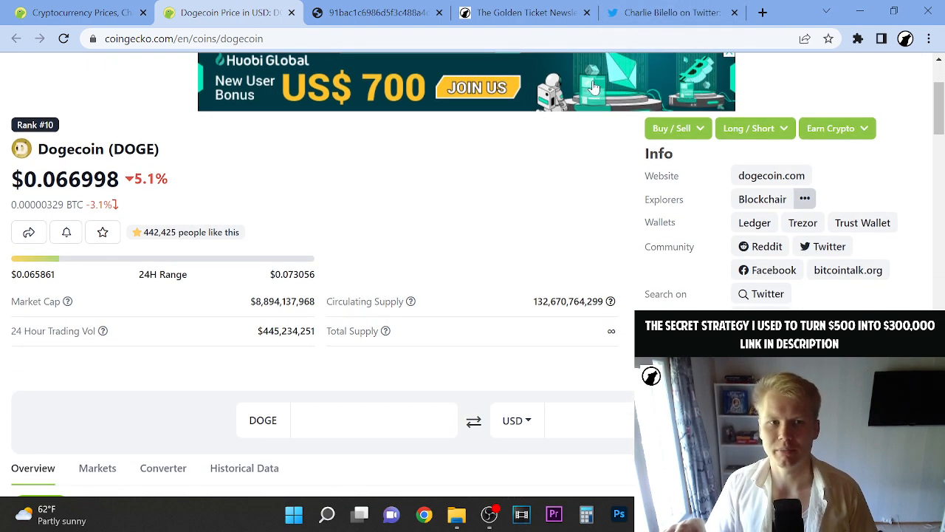
left_click(672, 13)
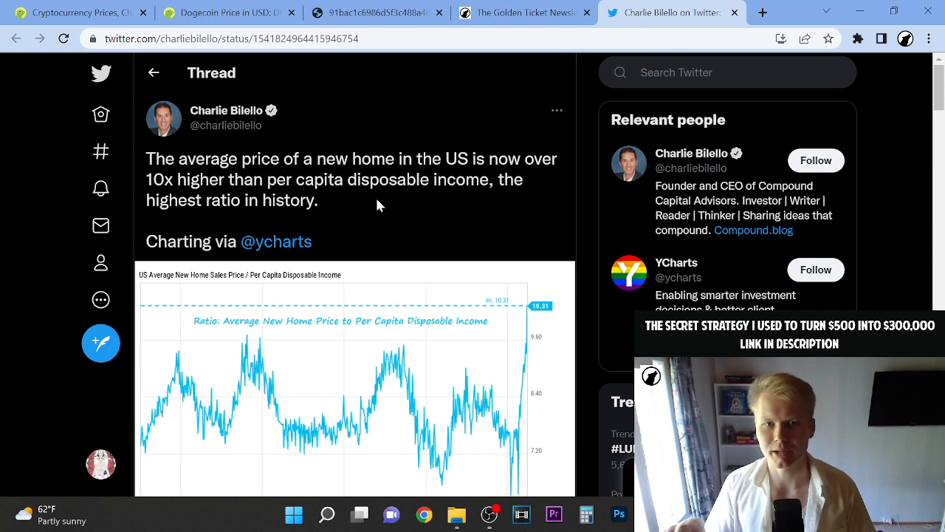
Read the tweet's chart of US new home prices versus disposable income, then return to Dogecoin.
double_click(287, 199)
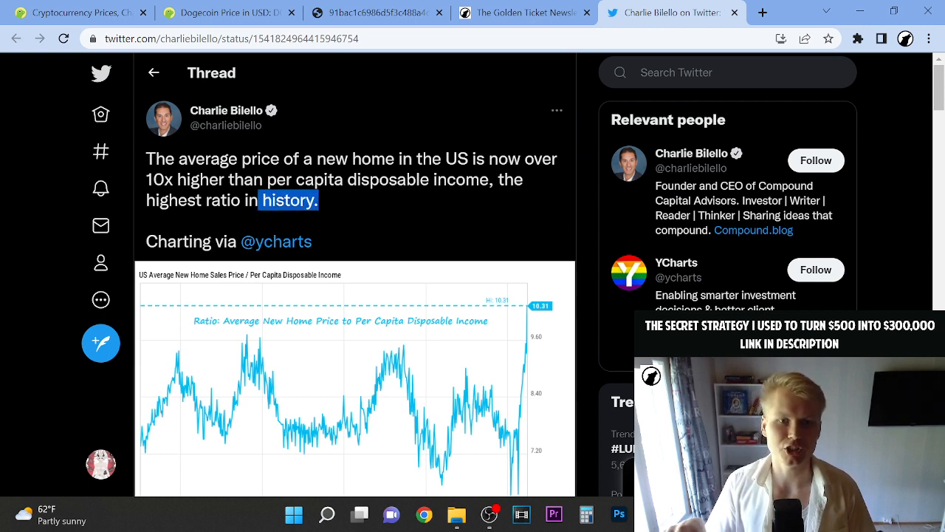
scroll("down", 3)
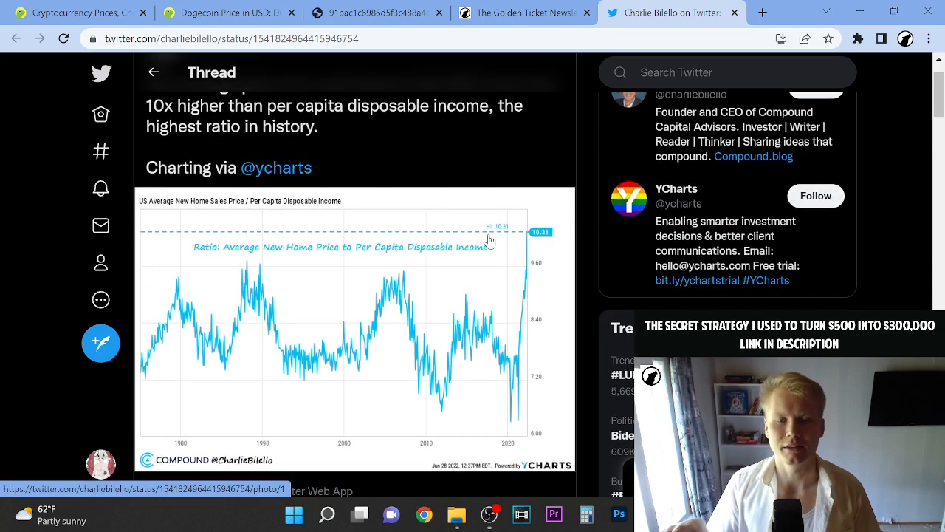
scroll("down", 3)
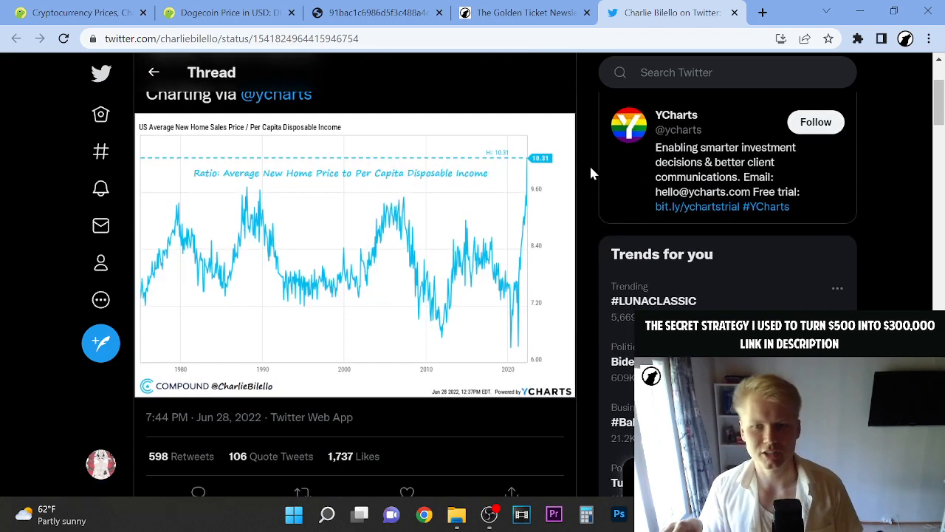
scroll("up", 3)
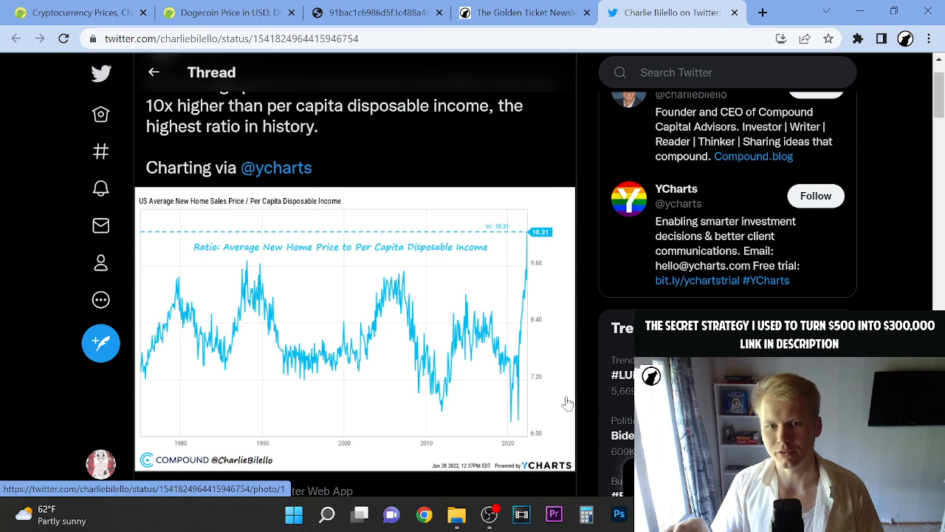
scroll("up", 3)
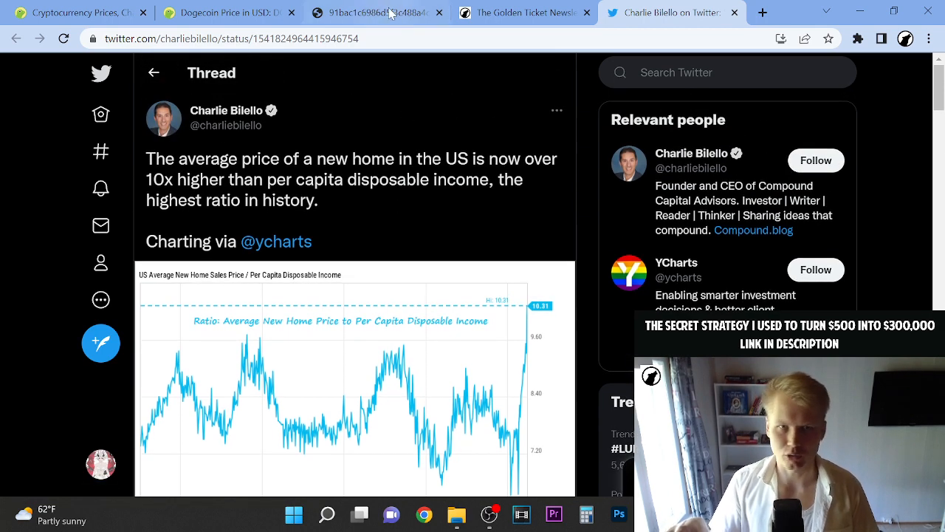
left_click(218, 12)
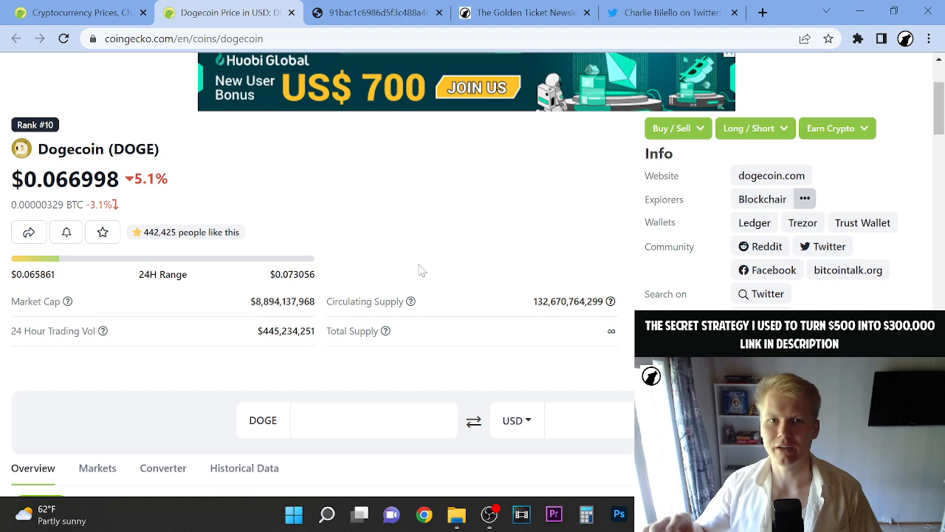
left_click(671, 13)
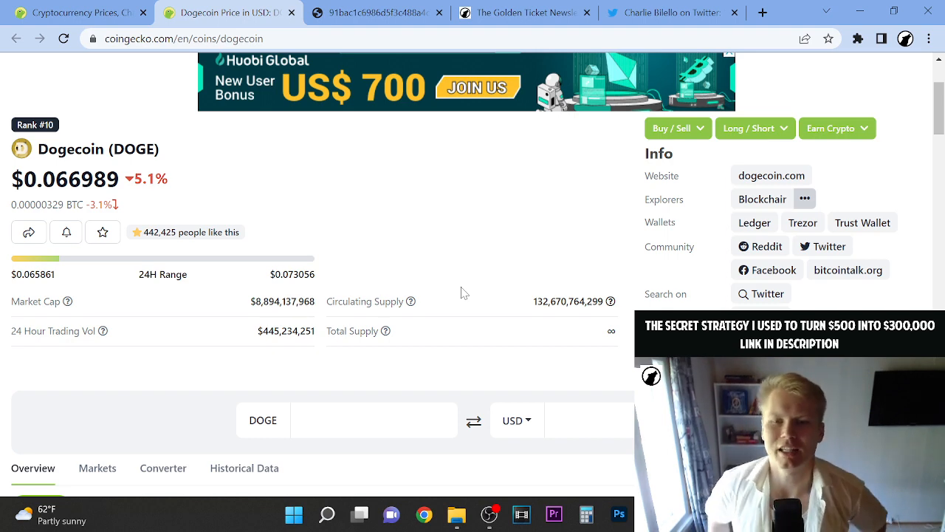
scroll("down", 3)
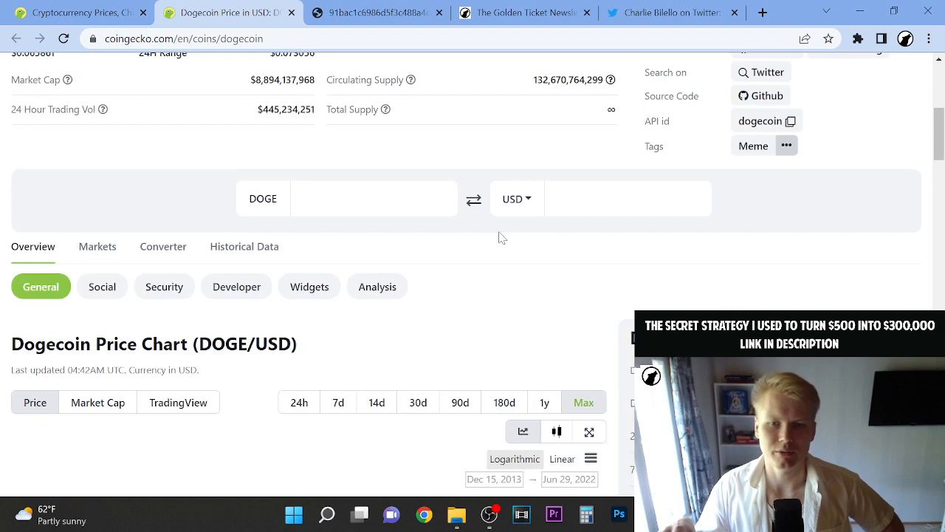
scroll("down", 3)
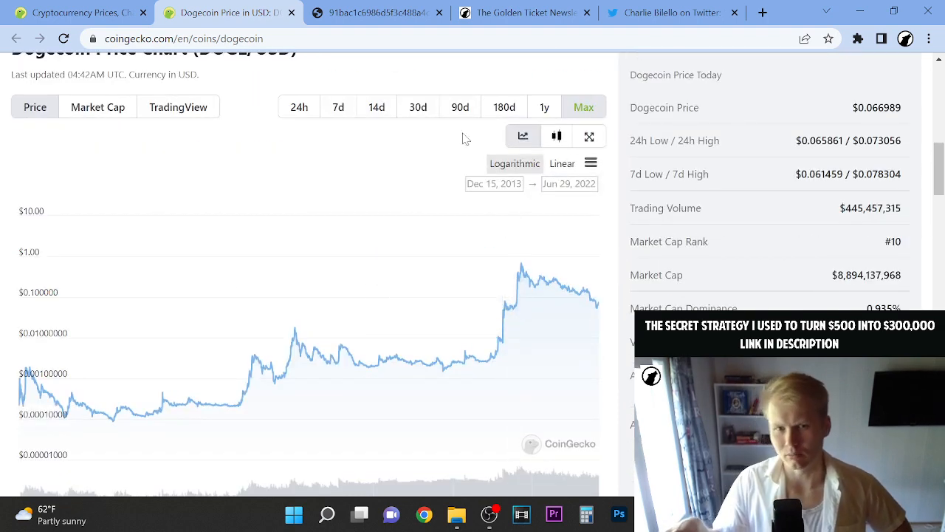
scroll("up", 3)
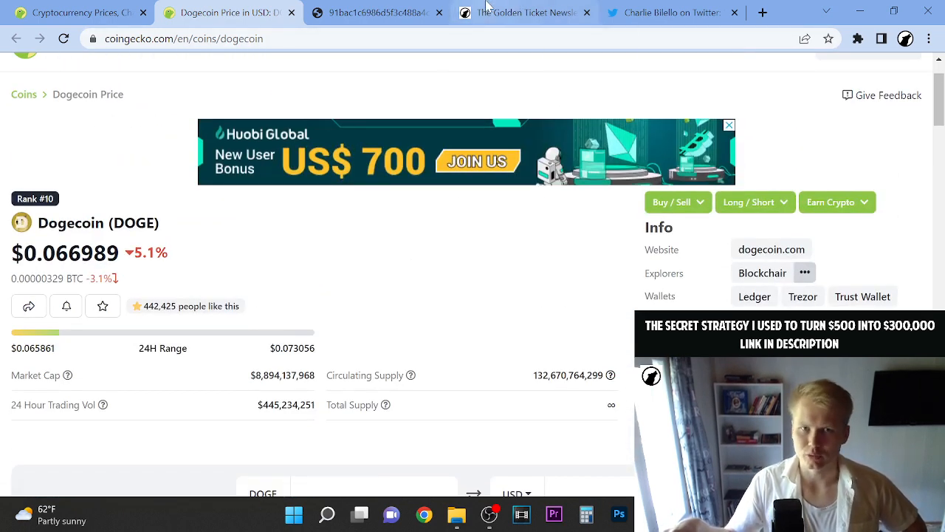
left_click(524, 12)
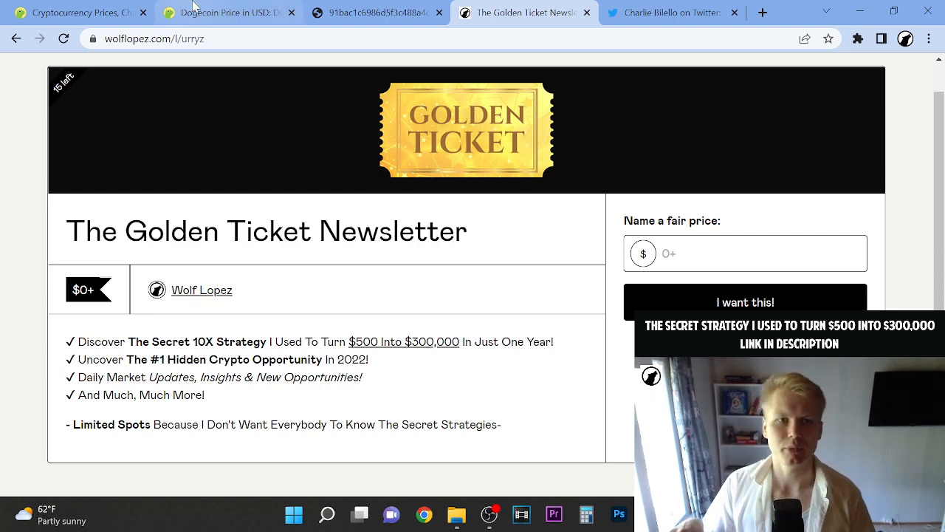
left_click(228, 12)
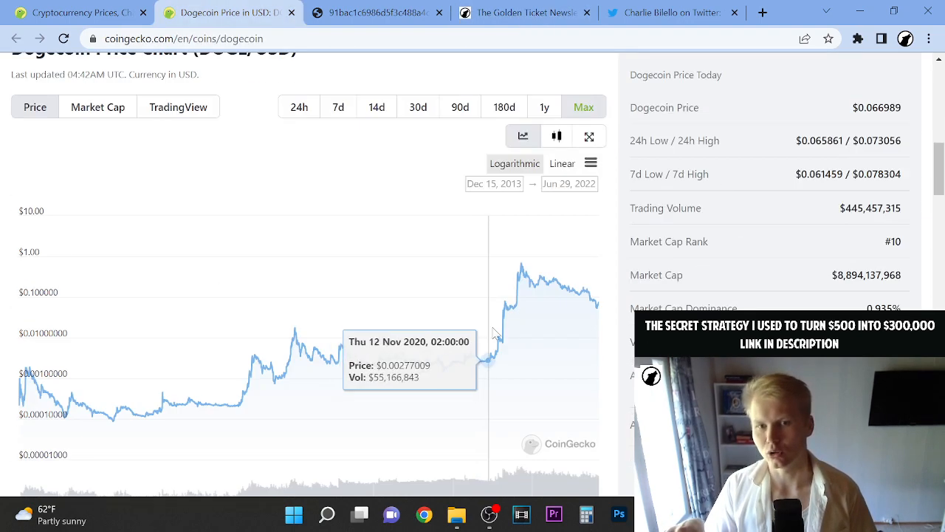
mouse_move(506, 341)
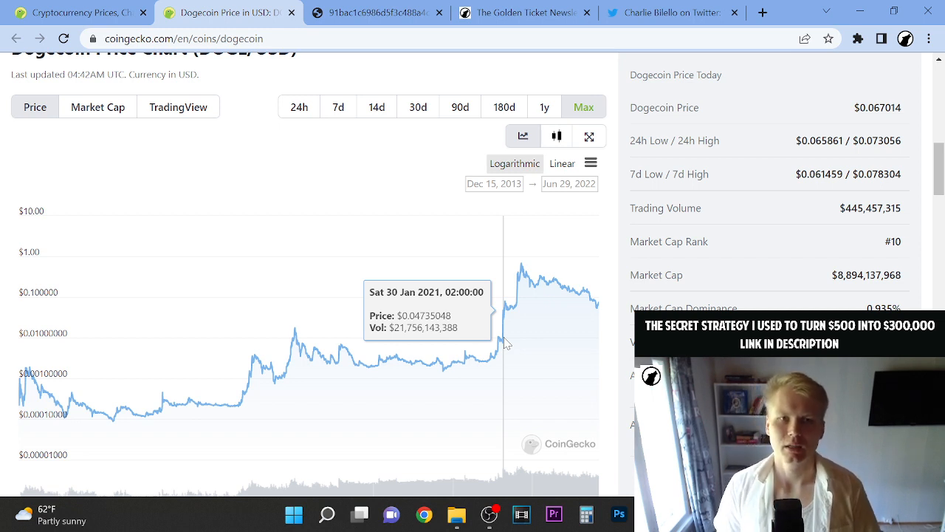
scroll("up", 3)
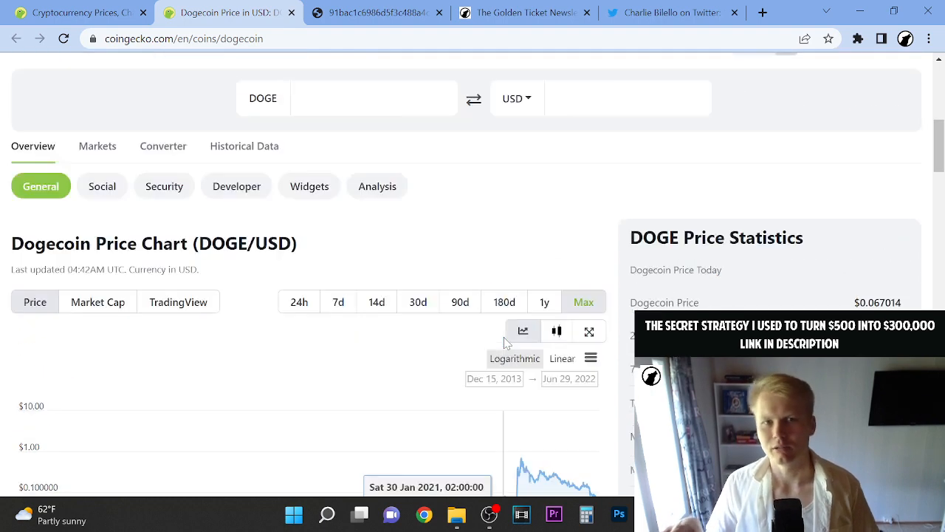
scroll("up", 3)
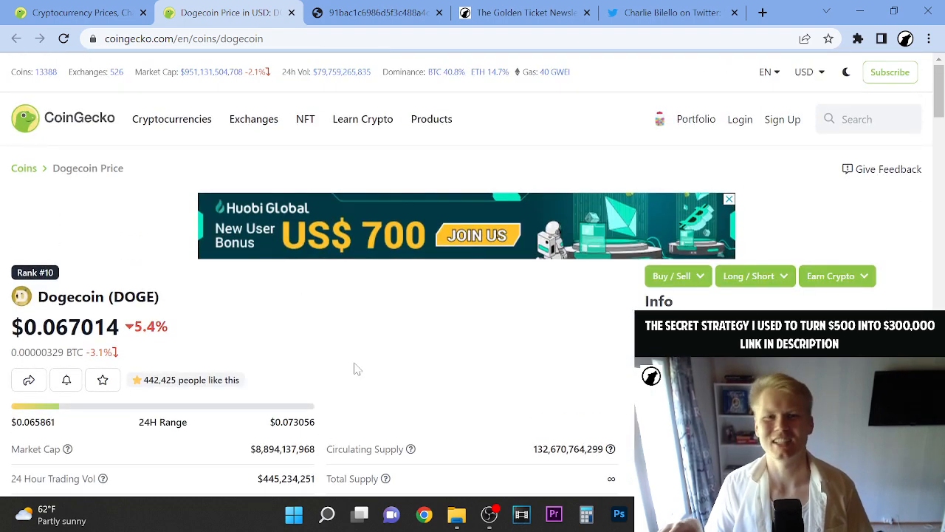
mouse_move(229, 14)
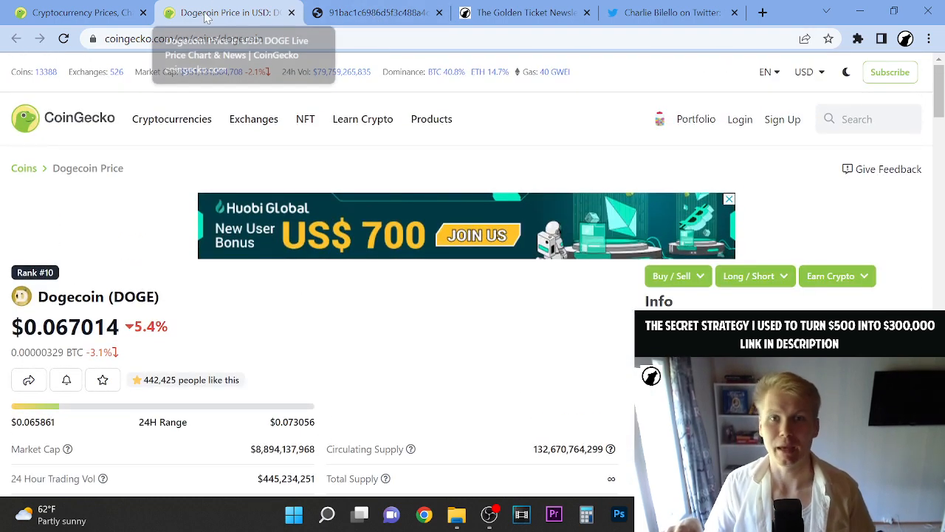